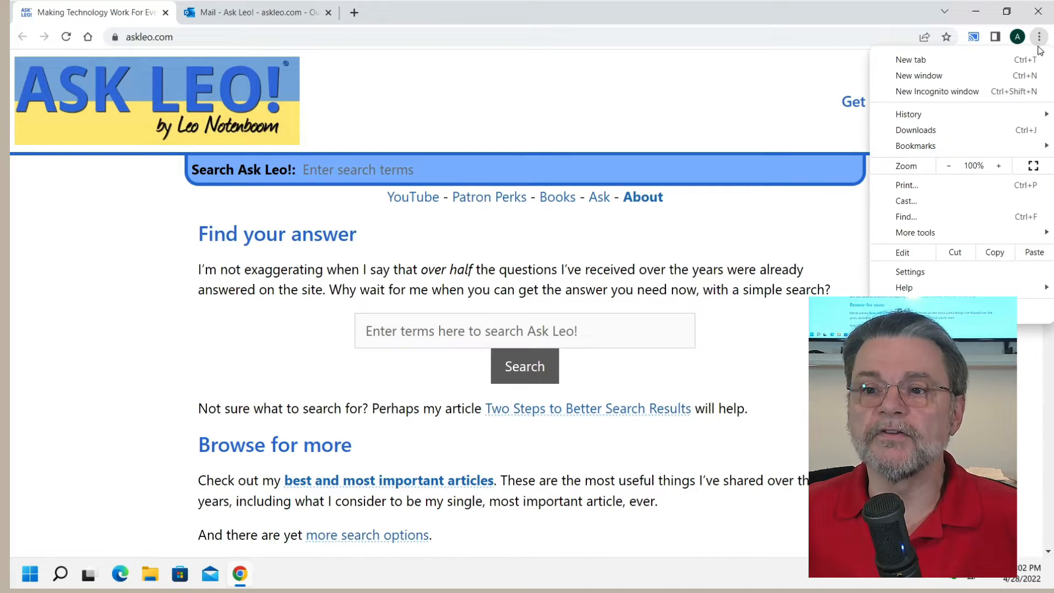
# Reach the Cookies and other site data page in Chrome Settings
pyautogui.click(910, 271)
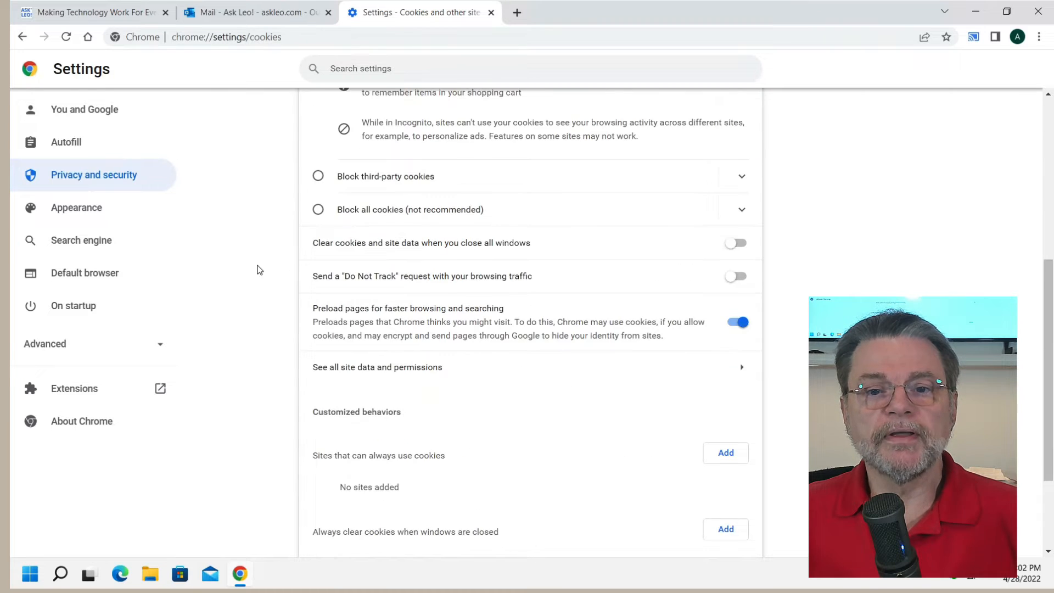
# Show all sites' stored data and permissions, where live.com lists 88 cookies
pyautogui.click(377, 367)
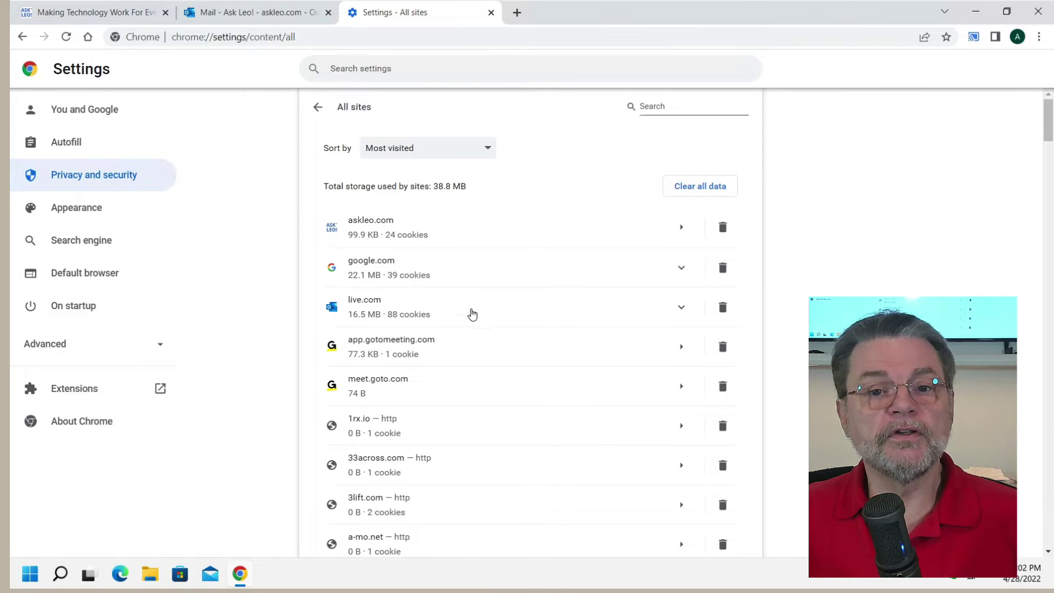
# Clear live.com's stored data and confirm, signing the Outlook mail tab out
pyautogui.click(722, 308)
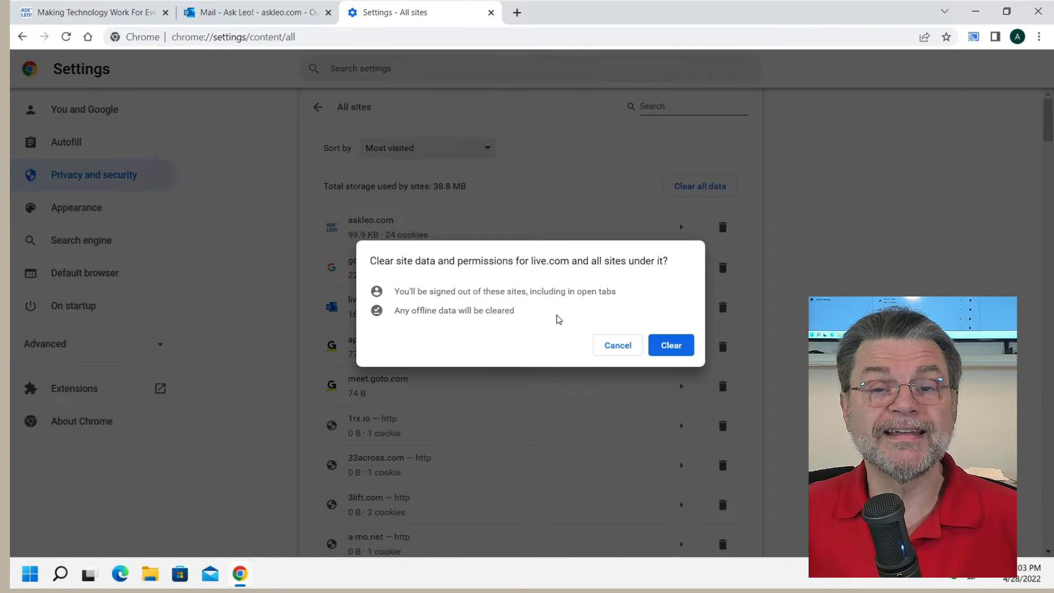
pyautogui.click(669, 345)
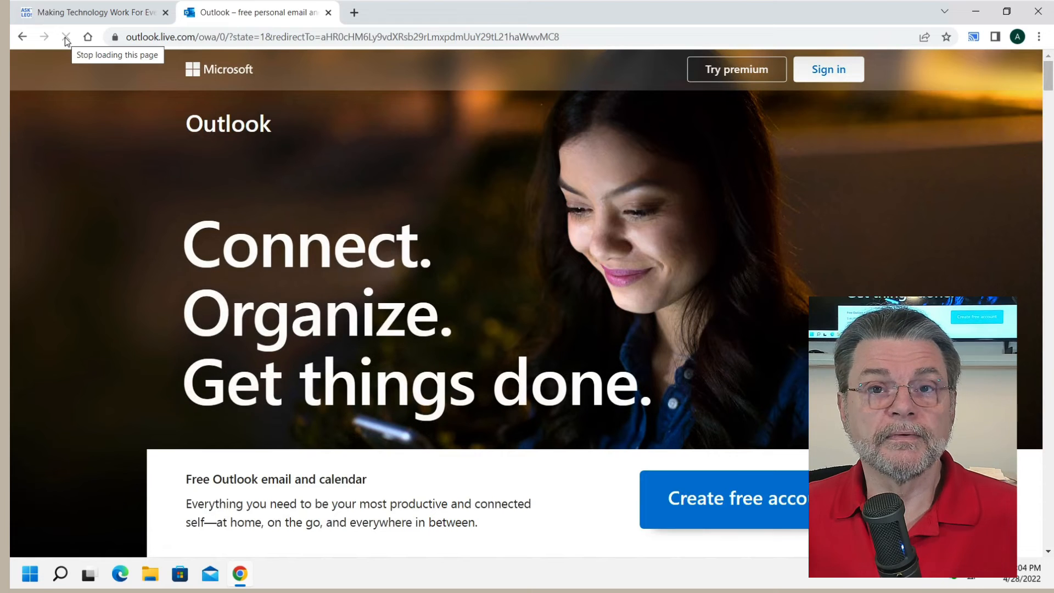